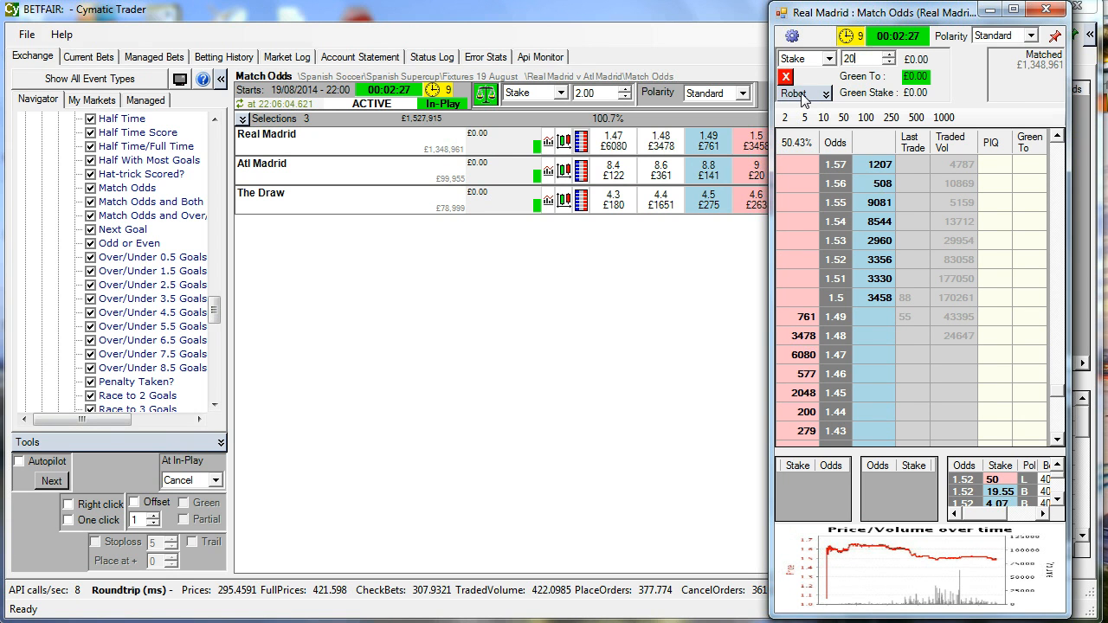
# Show the Real Madrid robot panel: liquidity 1000, scratch 200, £20 stake
pyautogui.click(797, 93)
pyautogui.write('200')
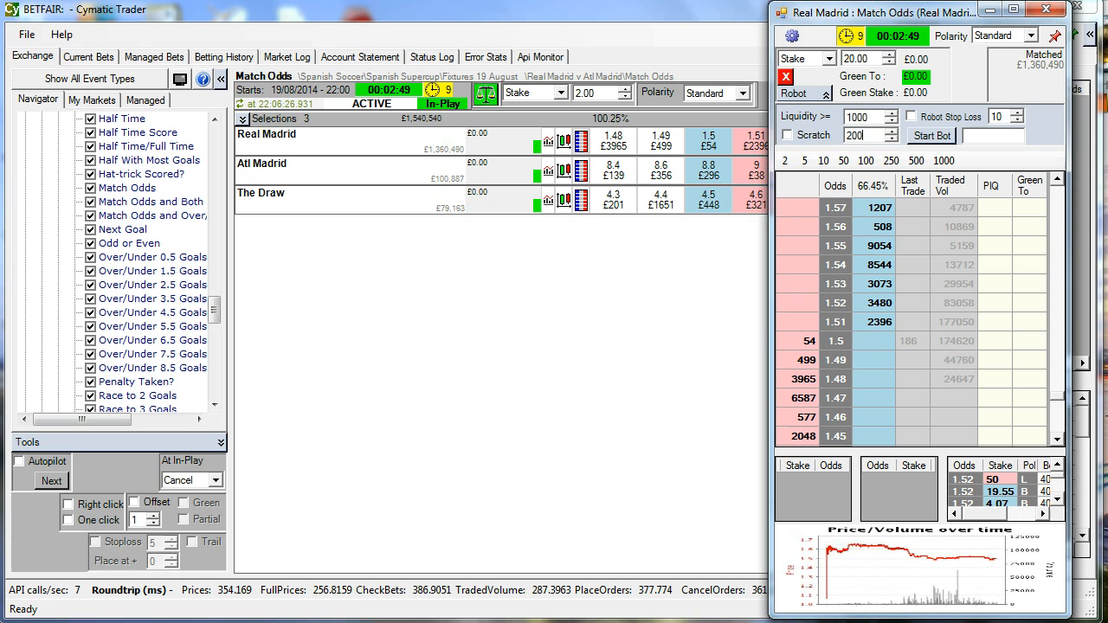
# Start the Real Madrid scalping robot and let it trade to a £0.13 green-up
pyautogui.click(930, 135)
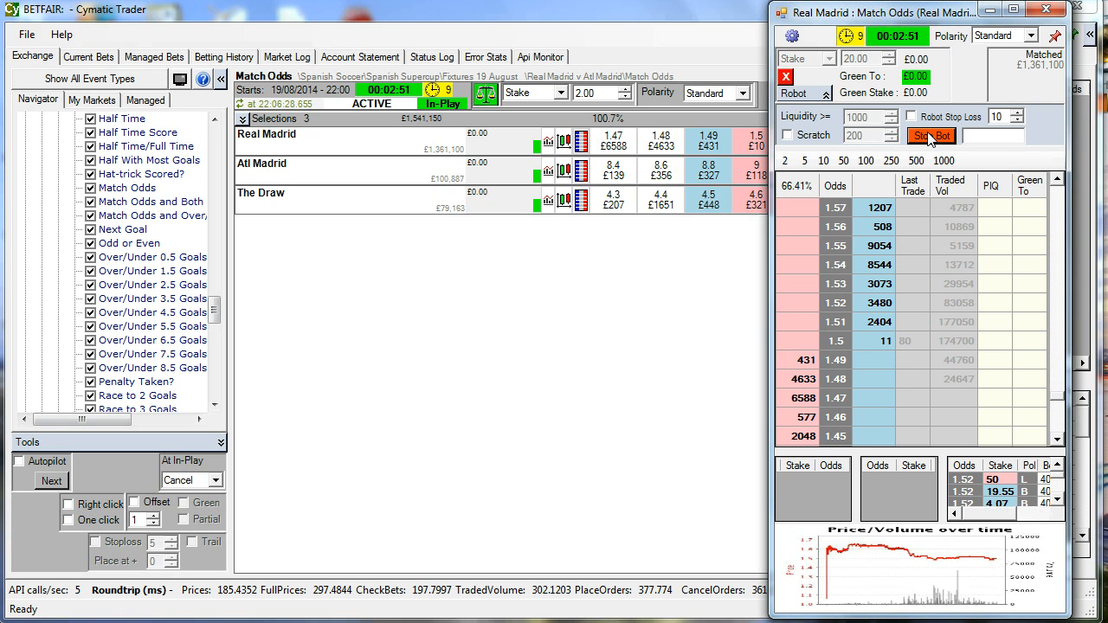
pyautogui.click(930, 136)
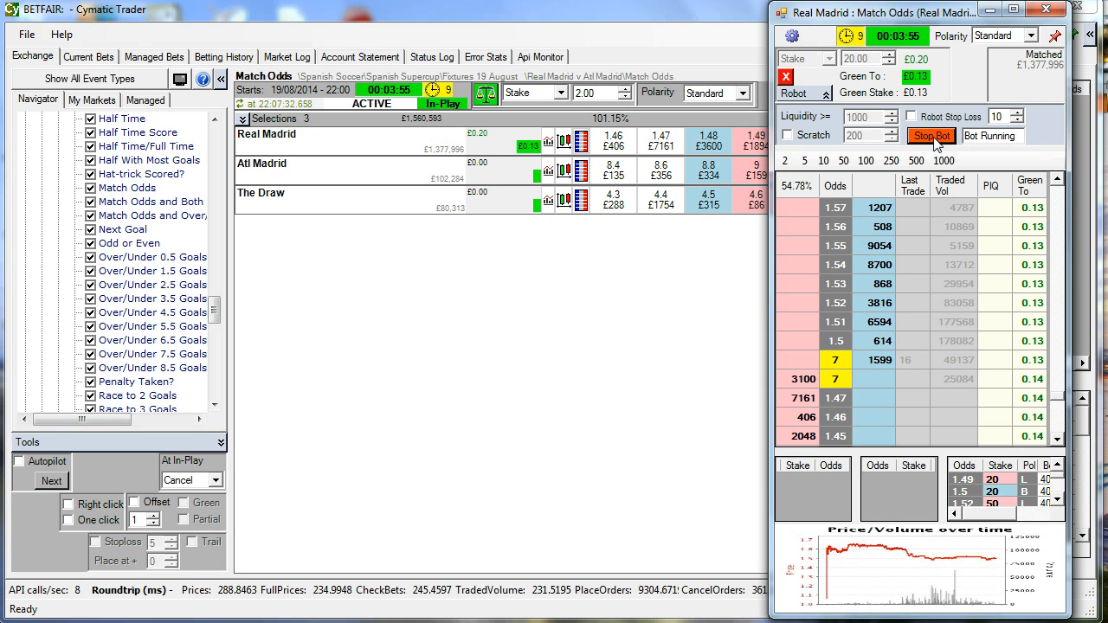
# Stop the Real Madrid robot so the status reads Bot Stopped
pyautogui.click(930, 135)
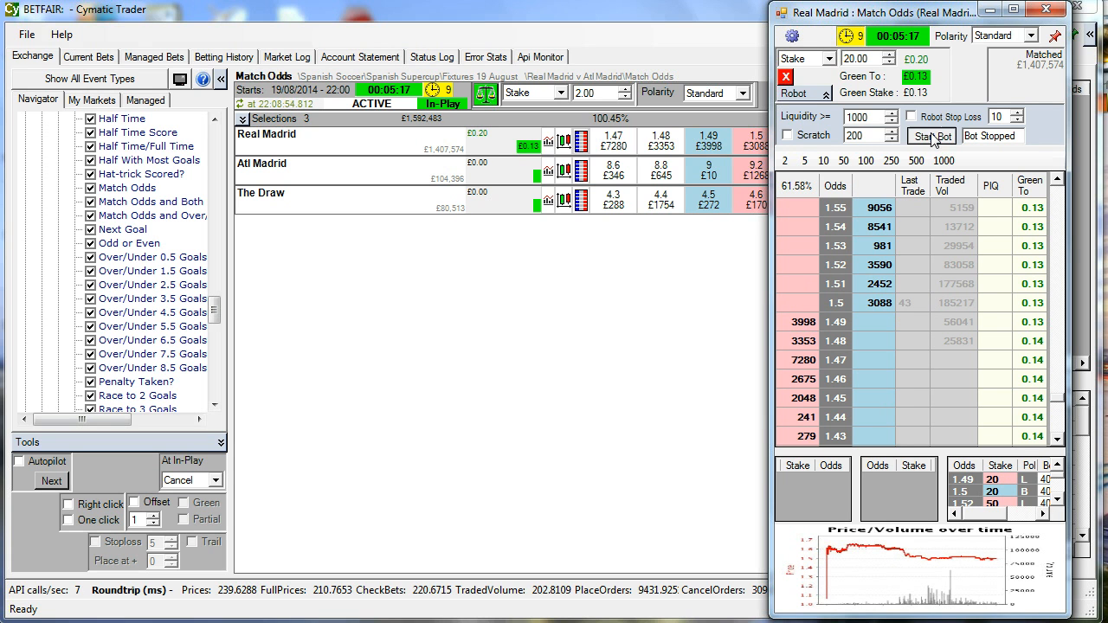
# Restart the Real Madrid robot and stop it once green-up nears £0.27
pyautogui.click(930, 136)
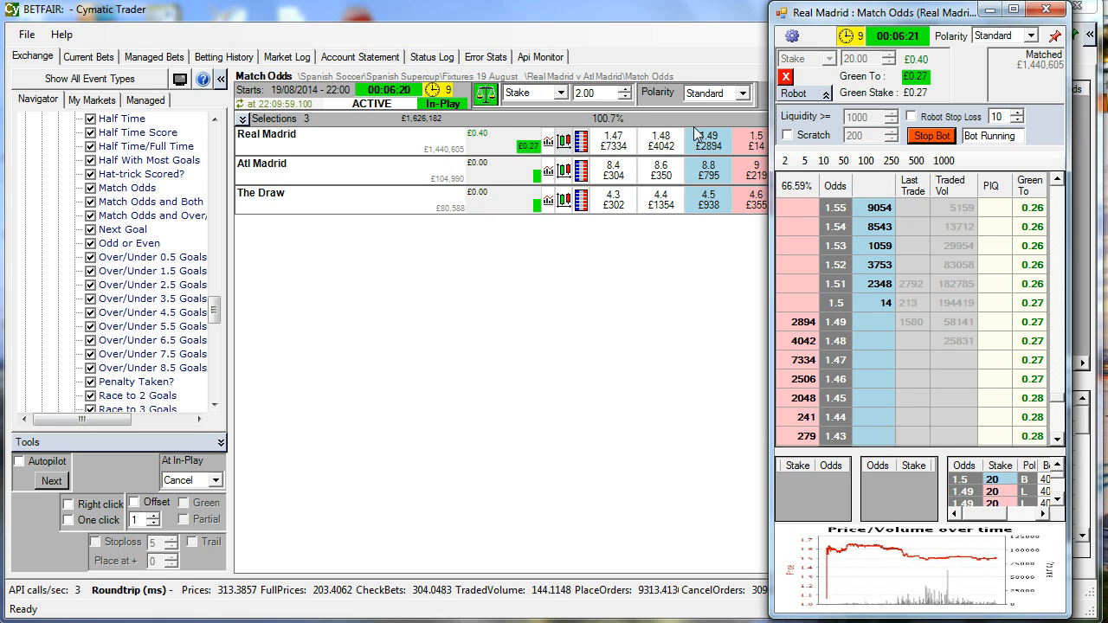
pyautogui.click(931, 135)
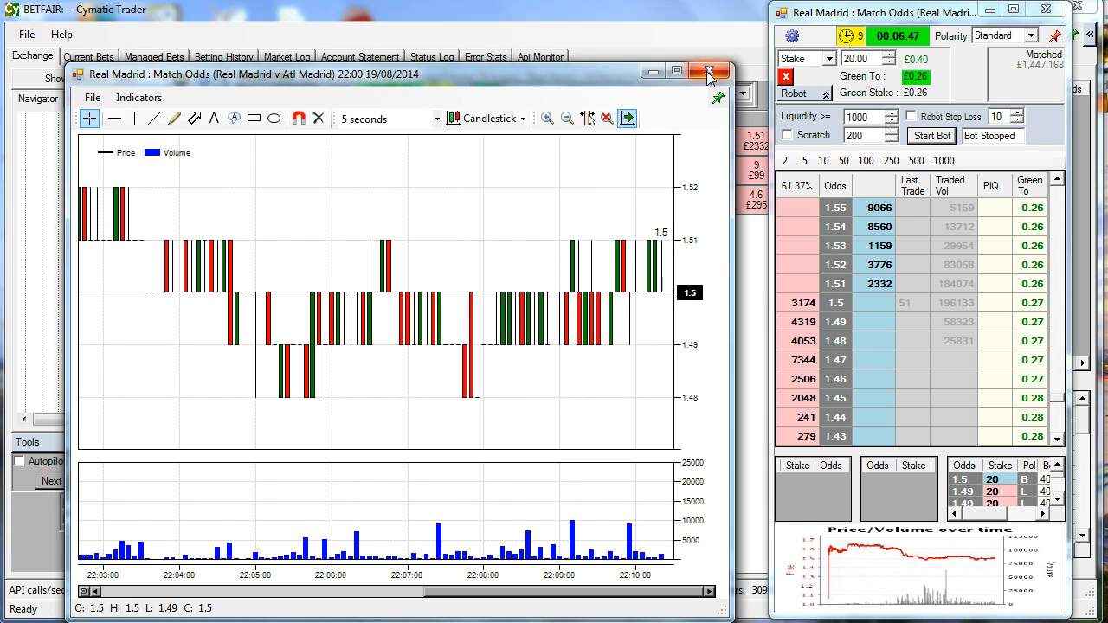
pyautogui.click(708, 73)
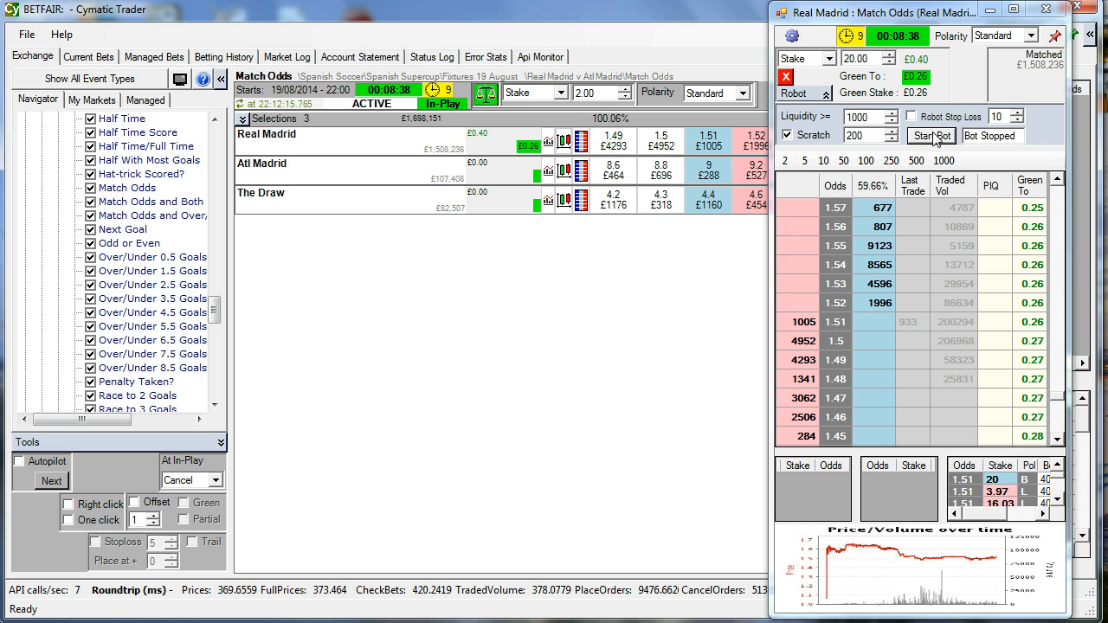
# Start the robot with scratching enabled, stopping it at a £0.39 green-up
pyautogui.click(929, 135)
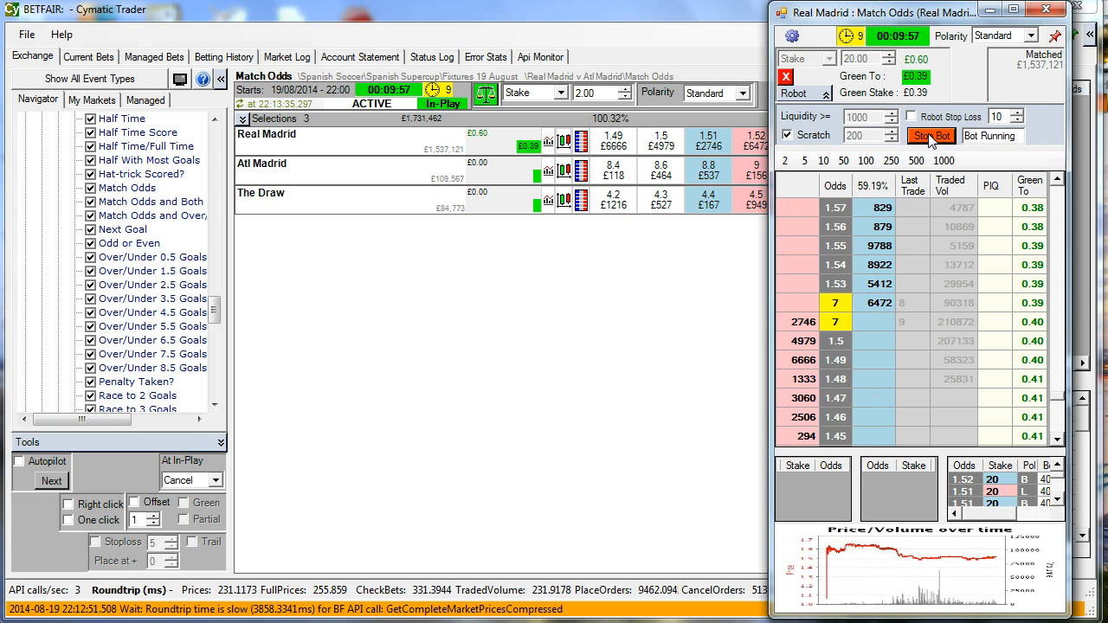
pyautogui.click(931, 135)
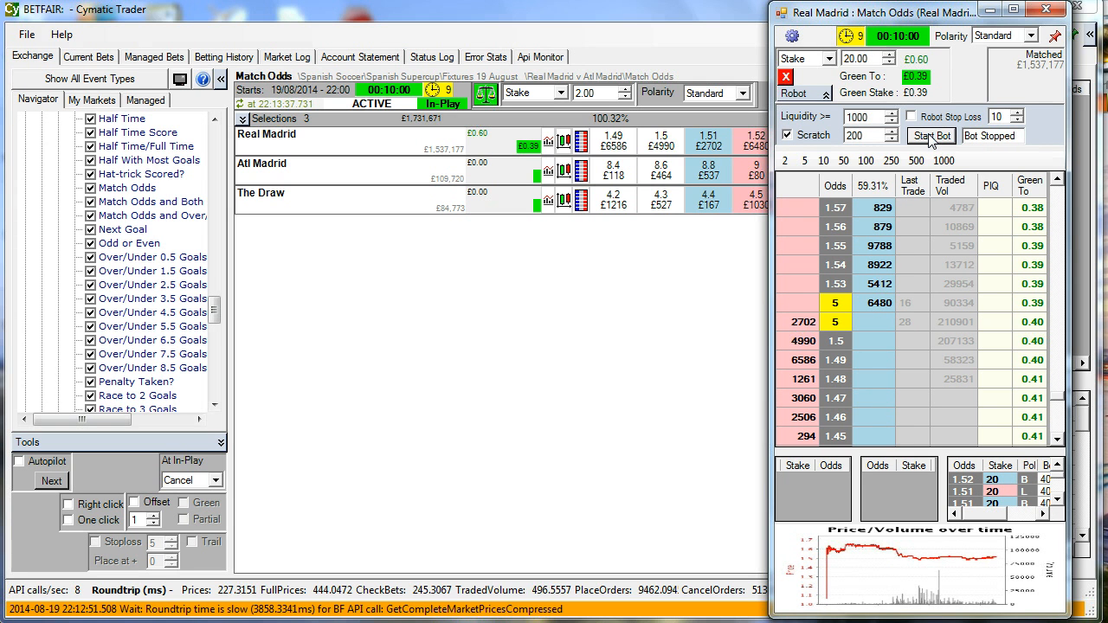